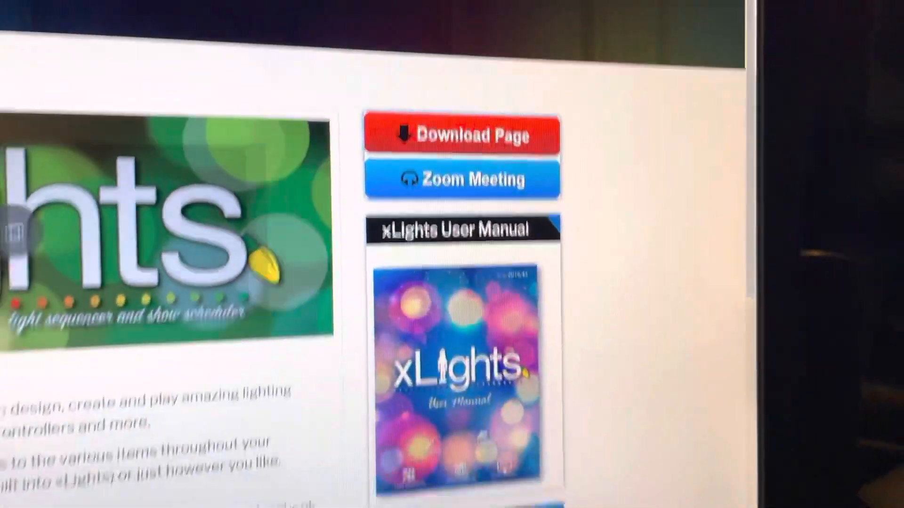
pyautogui.scroll(-3)
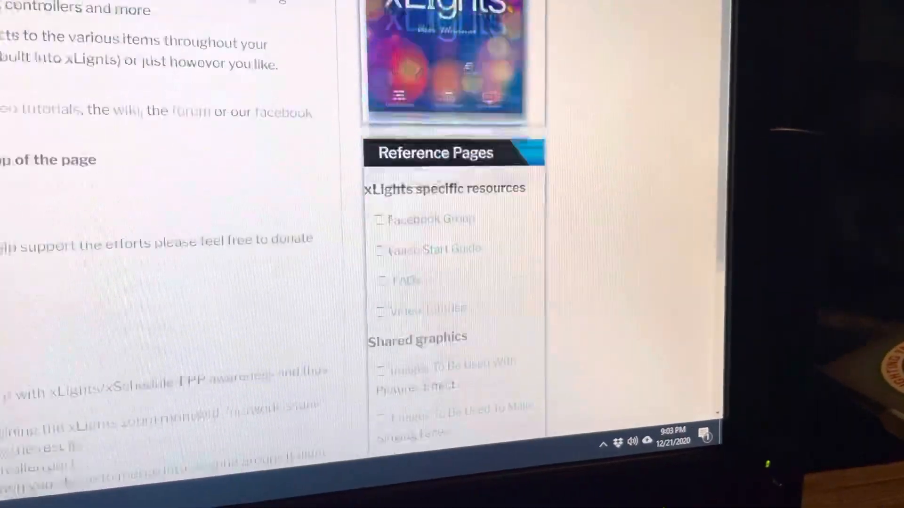